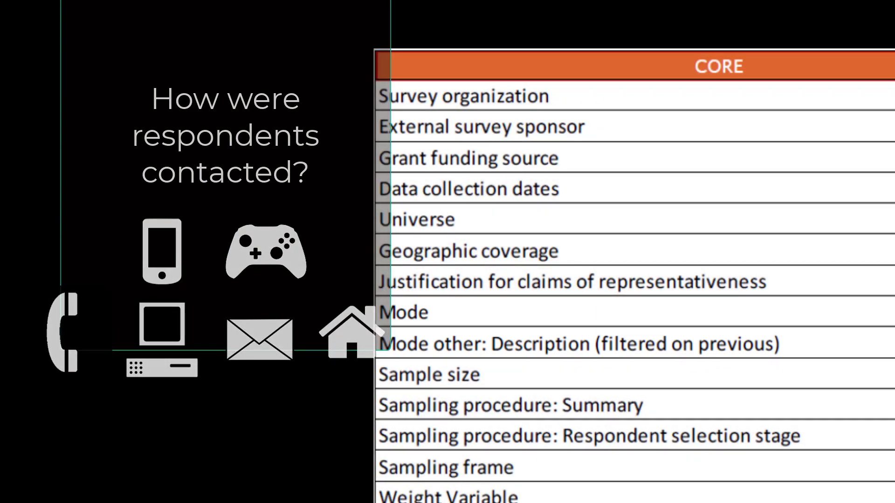
scroll(down, 3)
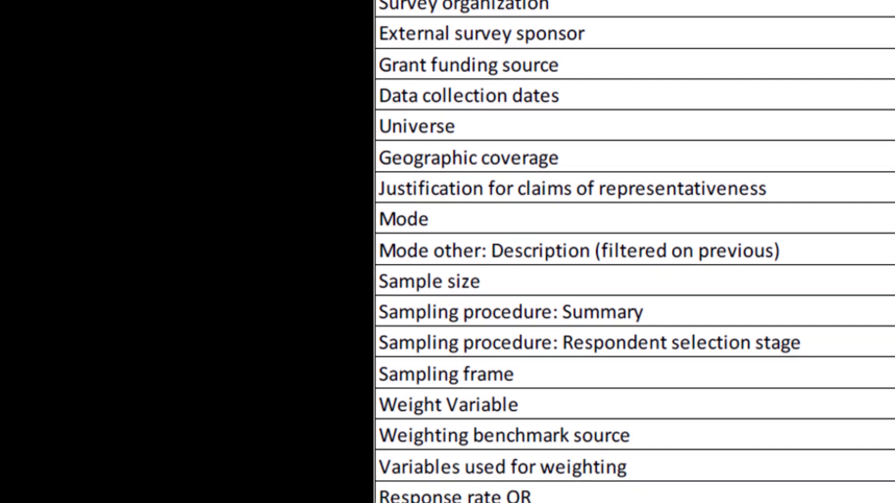
scroll(down, 3)
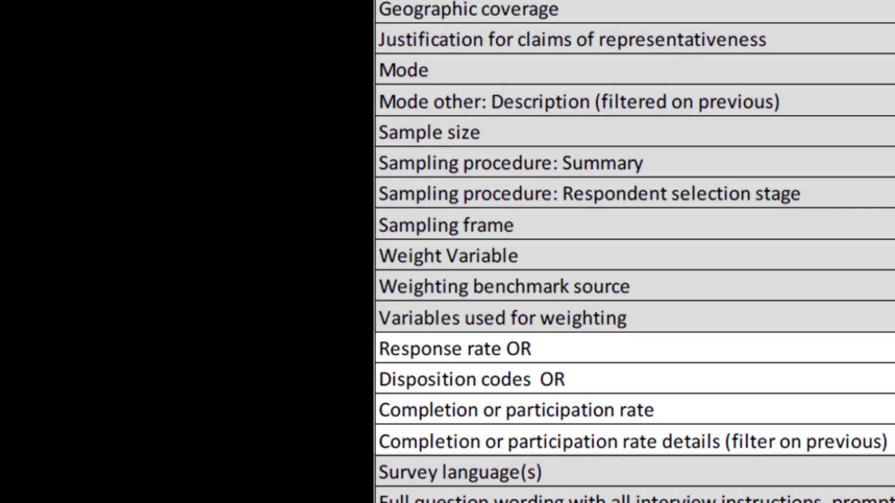
scroll(down, 3)
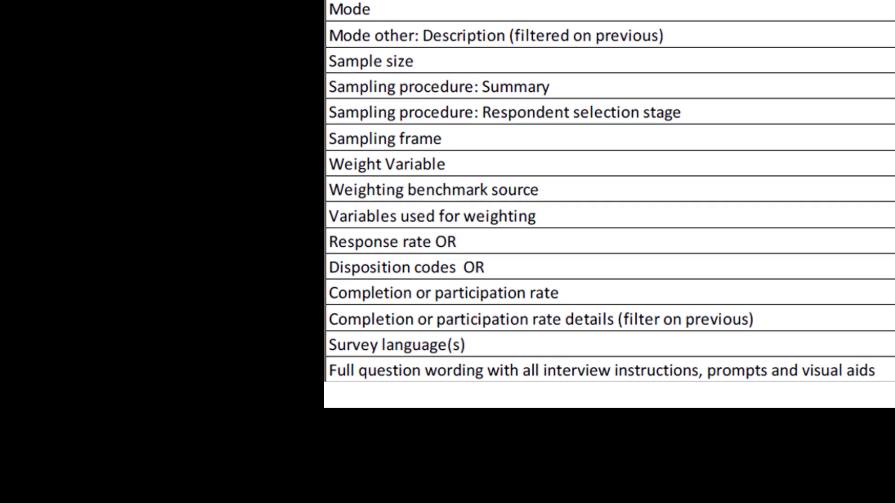